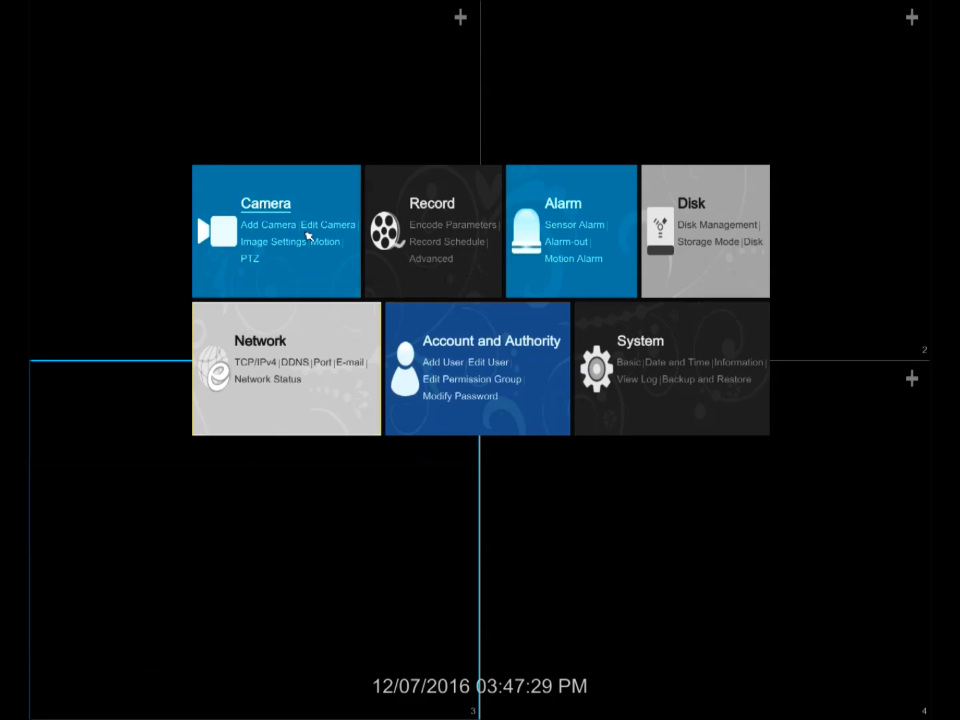
# Show the TCP/IPv4 page with automatic IP and preferred DNS 8.8.8.8.
pyautogui.click(260, 340)
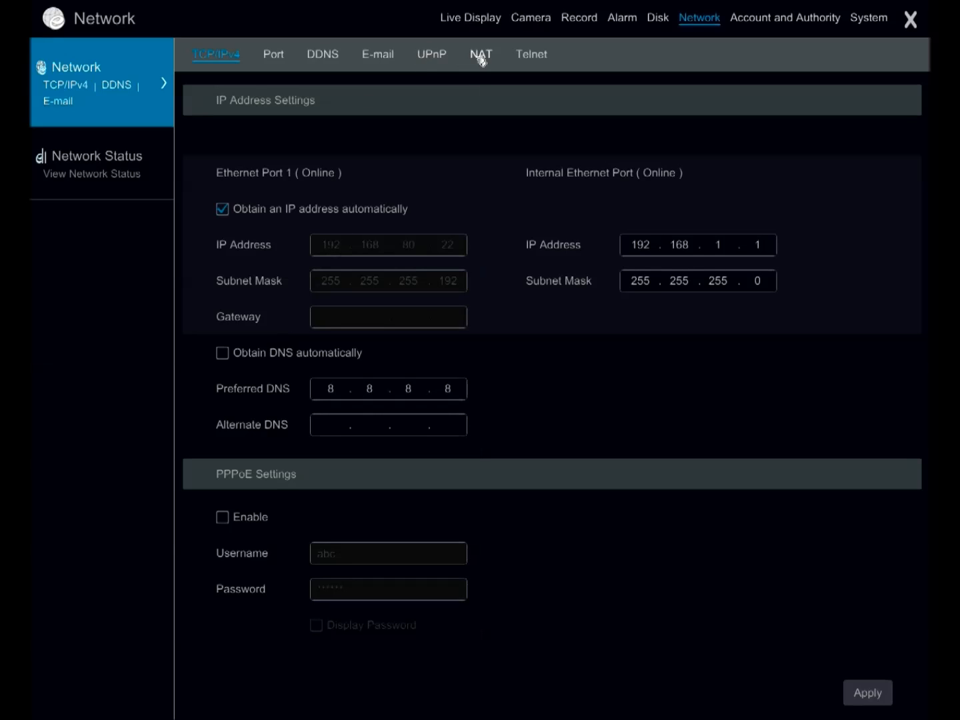
# Apply NAT enabled with server nat.autonat.com.
pyautogui.click(480, 54)
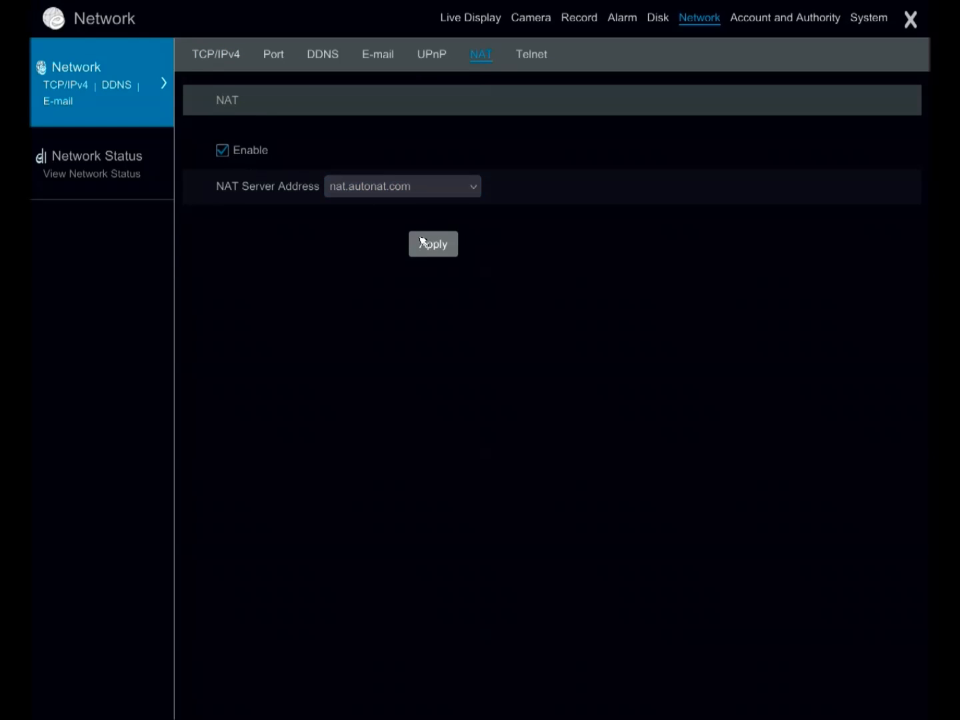
pyautogui.click(216, 54)
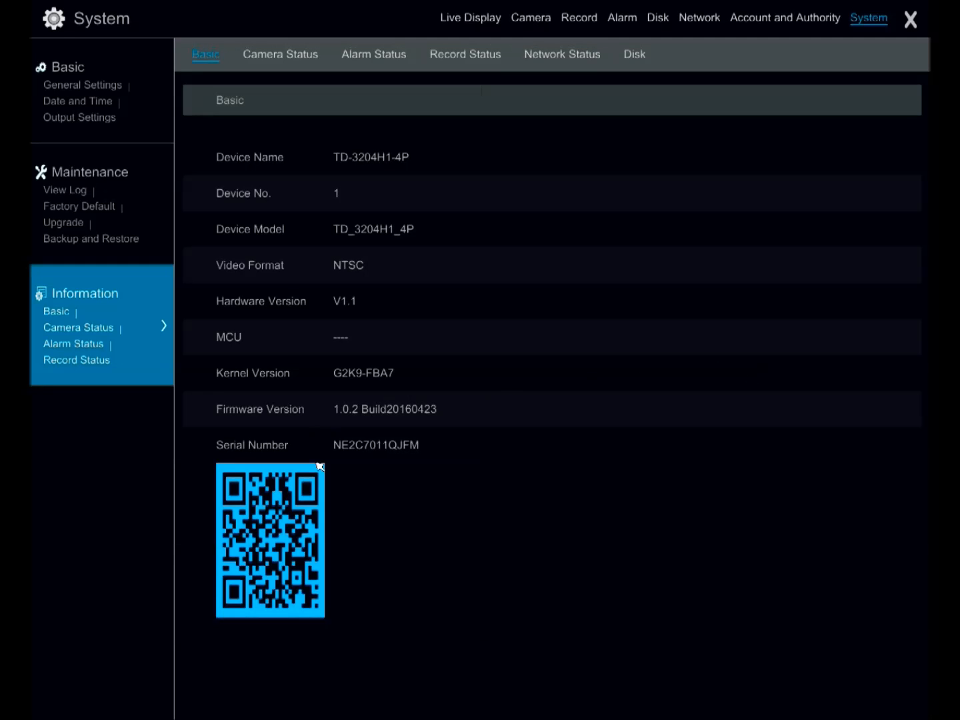
pyautogui.moveTo(365, 604)
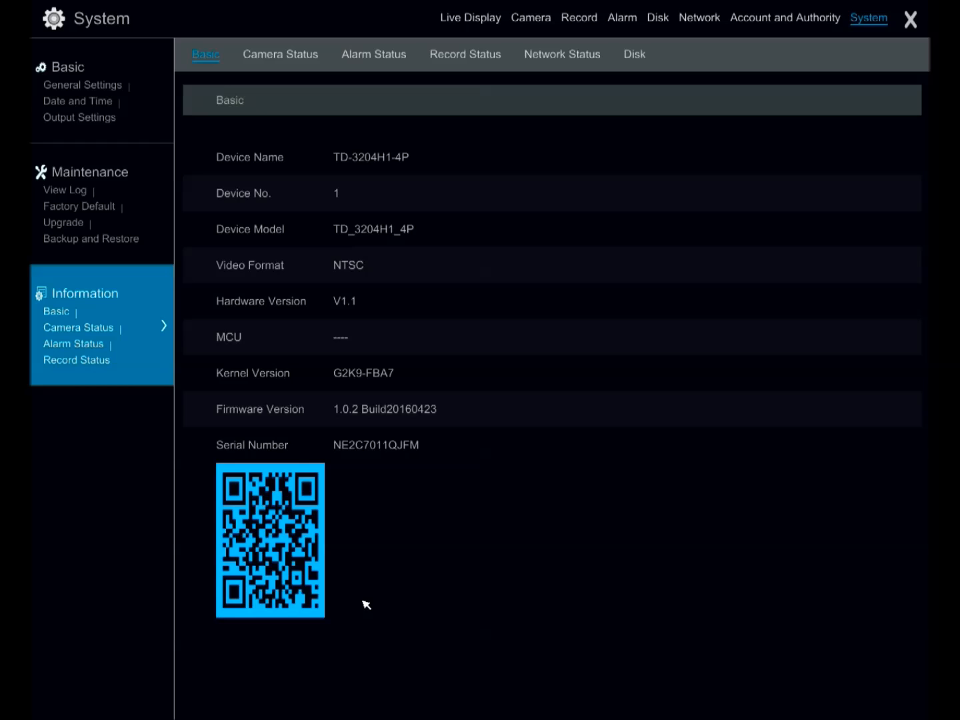
pyautogui.moveTo(341, 574)
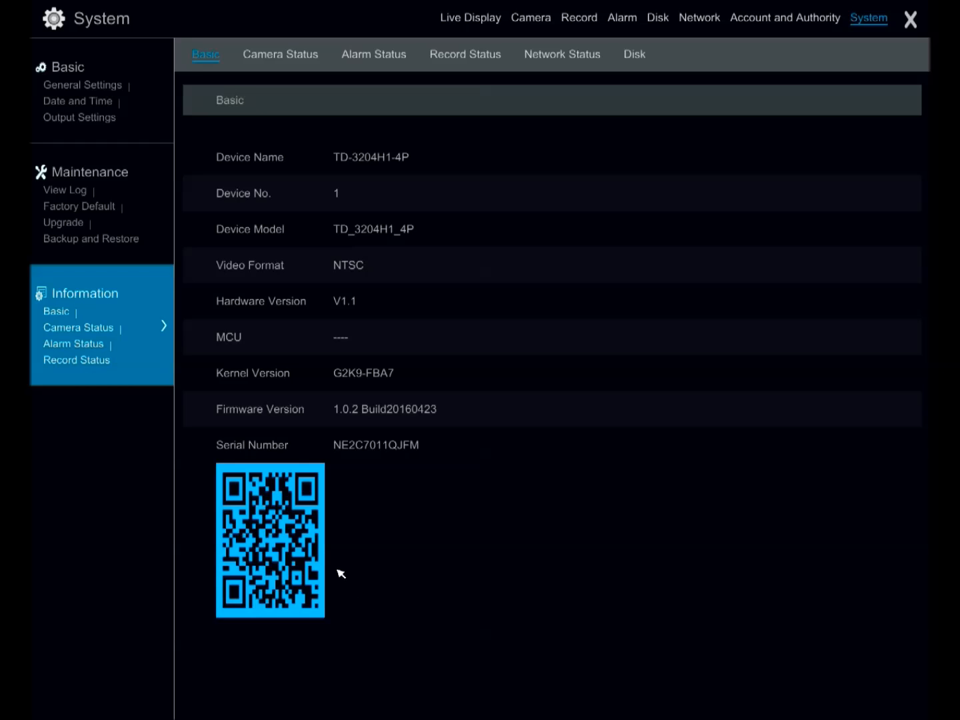
pyautogui.moveTo(323, 503)
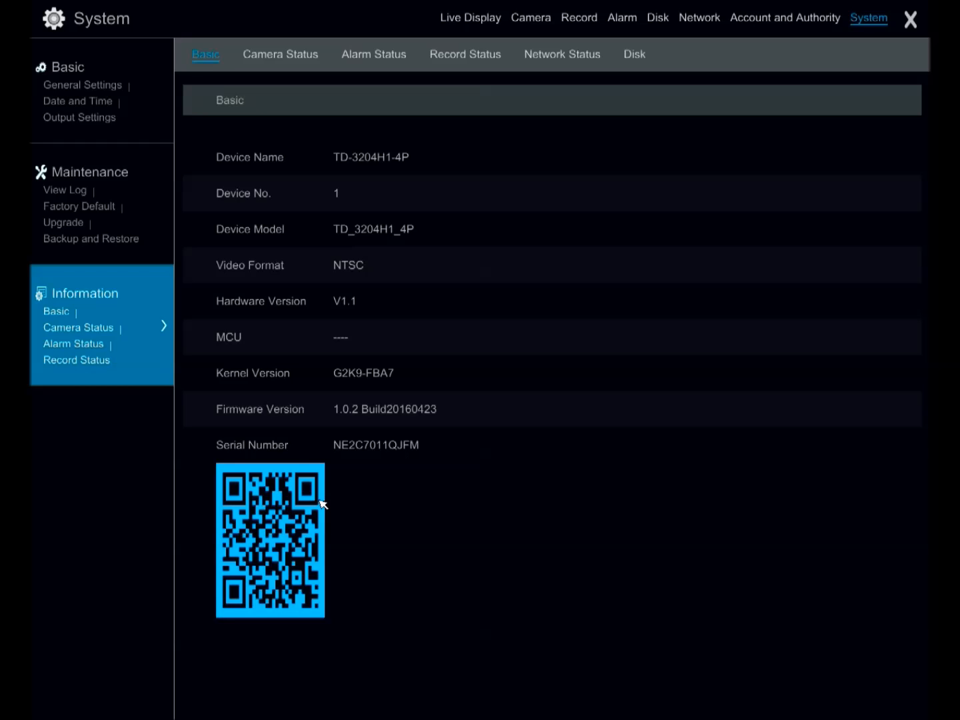
pyautogui.moveTo(288, 481)
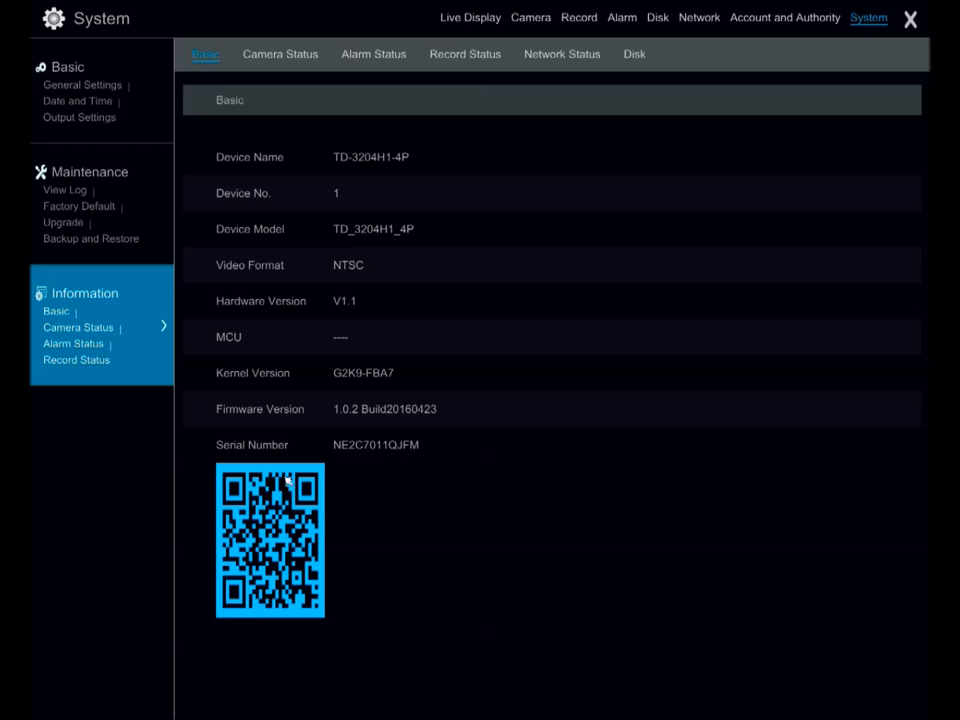
pyautogui.moveTo(272, 456)
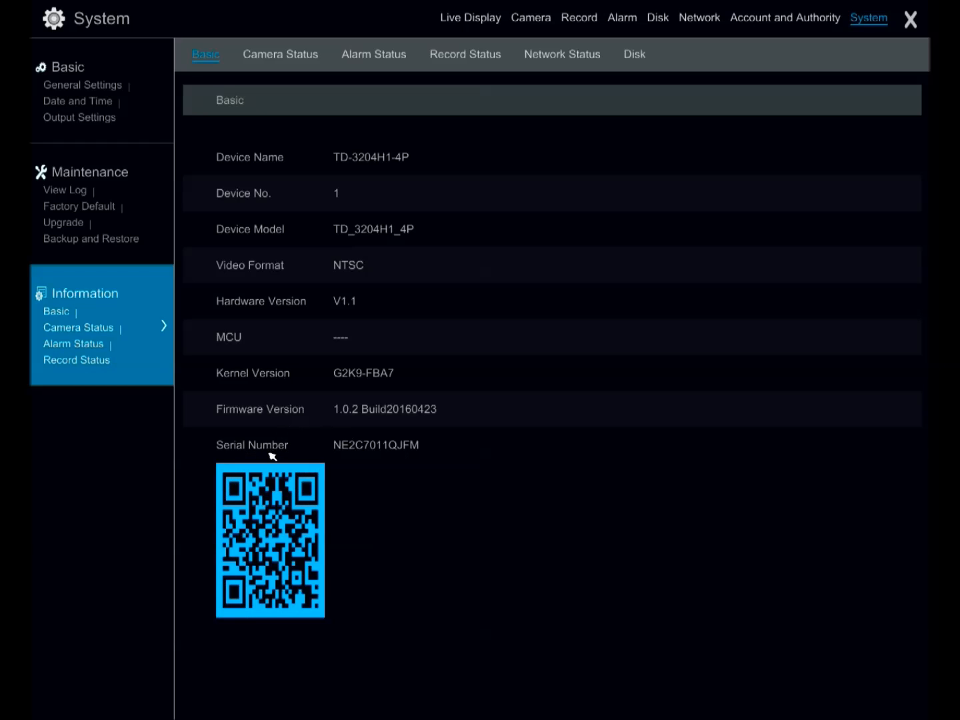
pyautogui.moveTo(279, 539)
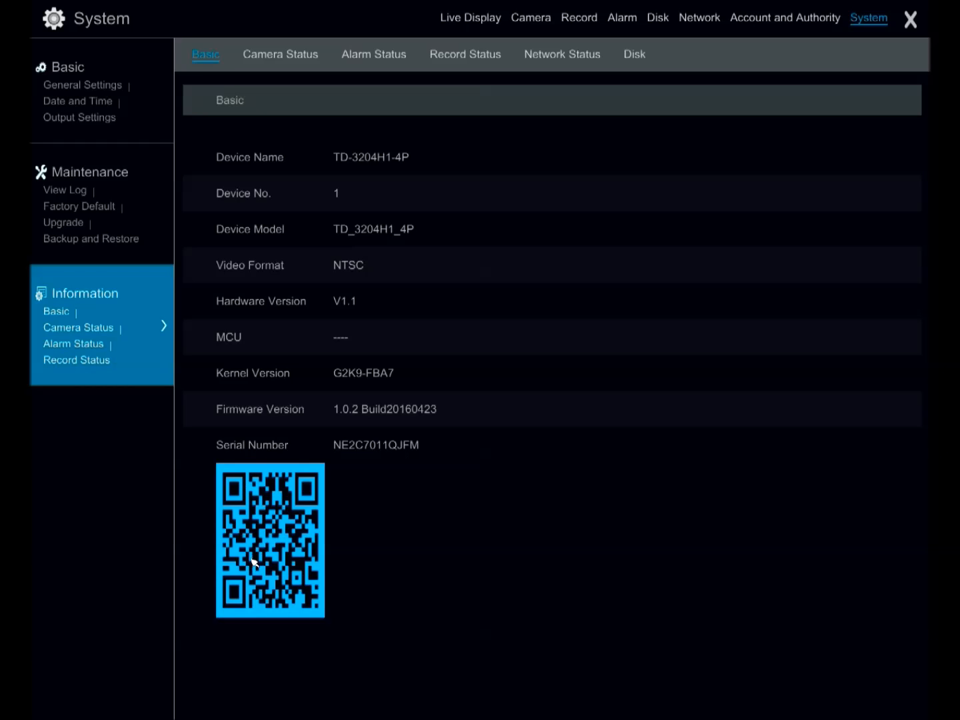
pyautogui.moveTo(290, 515)
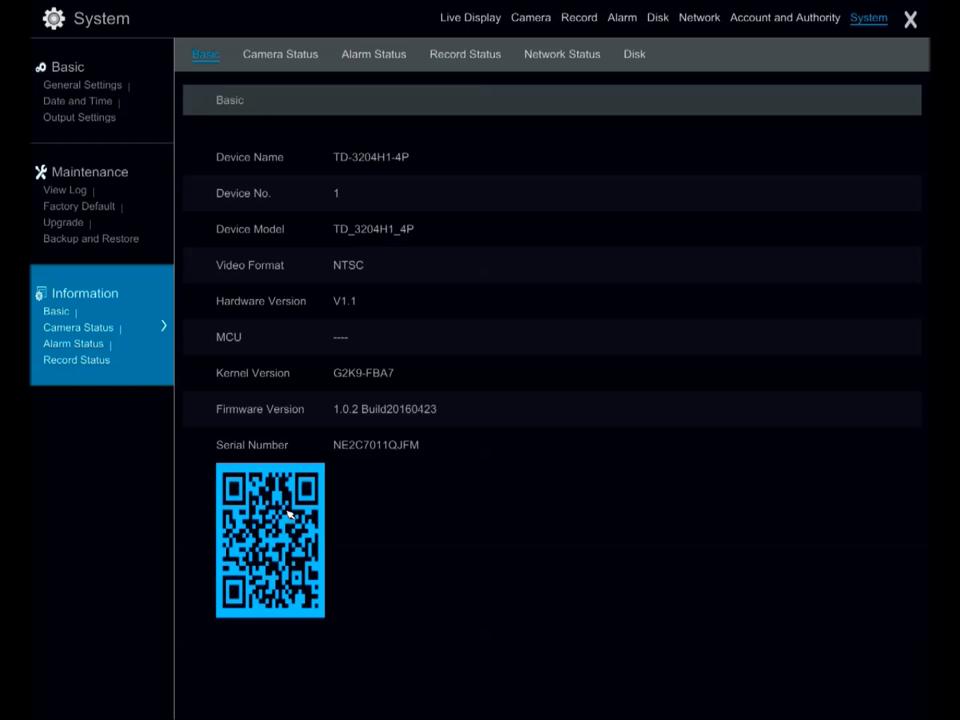
pyautogui.moveTo(348, 507)
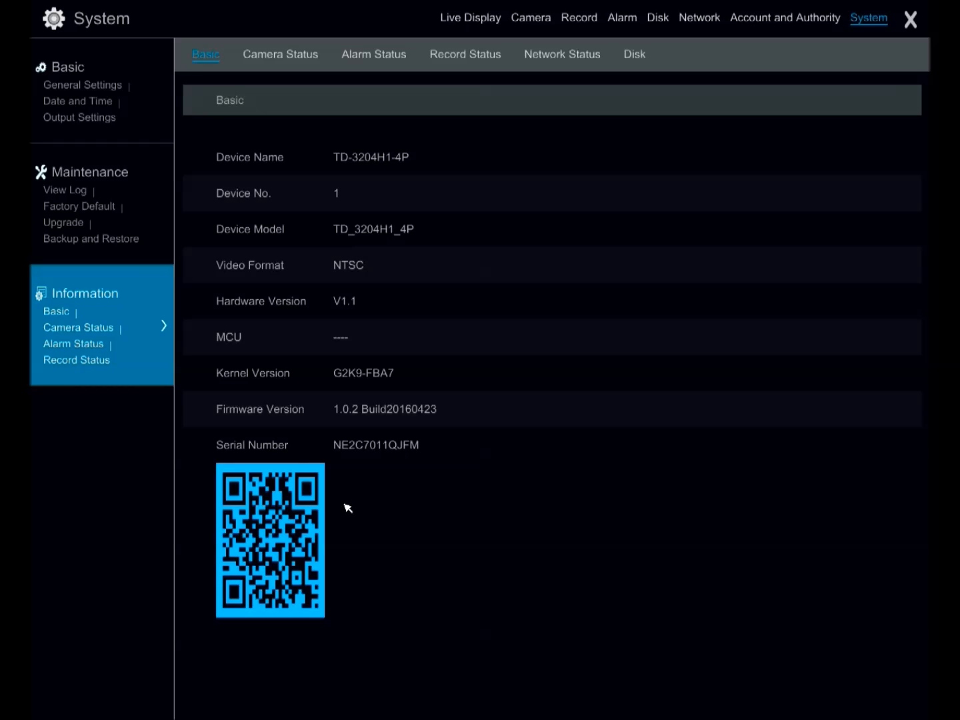
pyautogui.moveTo(335, 510)
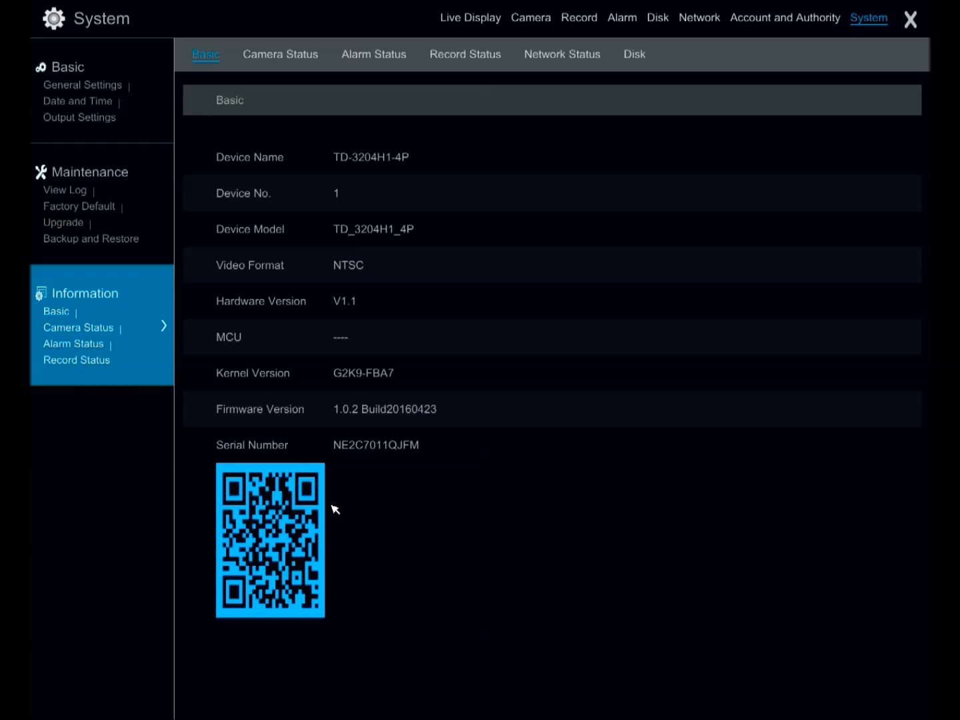
pyautogui.moveTo(363, 439)
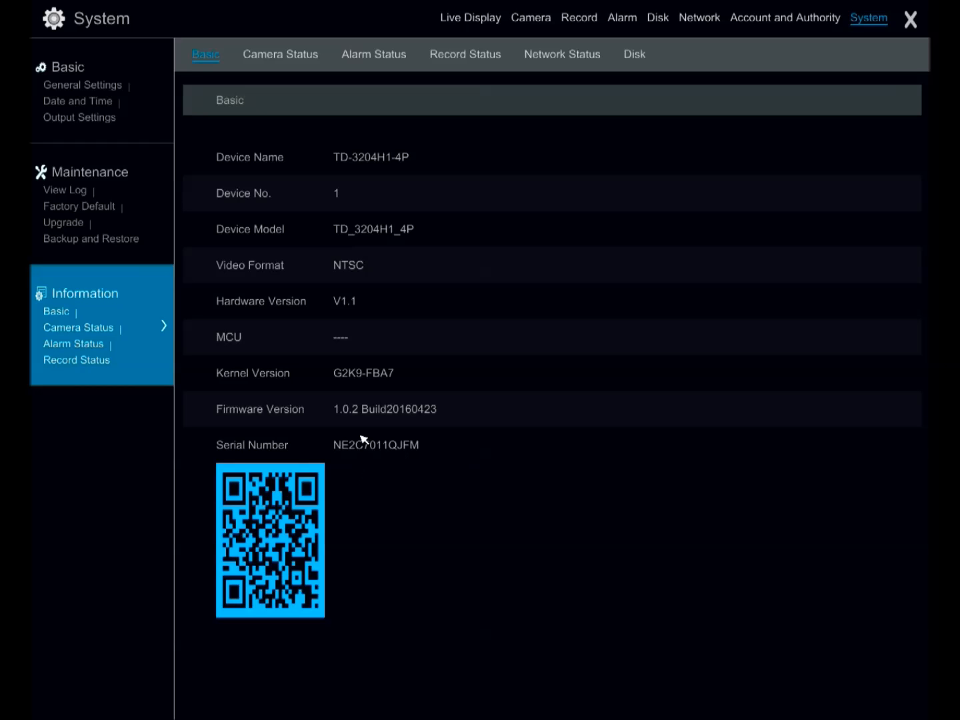